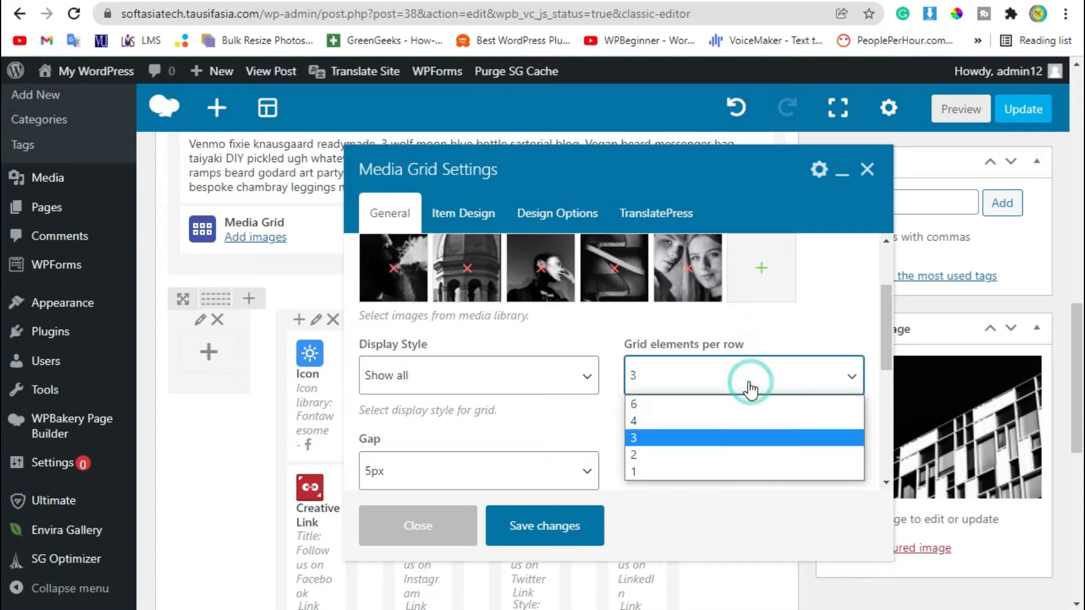
Step: Set Grid elements per row to 2 in the Media Grid Settings
{"action": "left_click", "coordinate": [633, 454]}
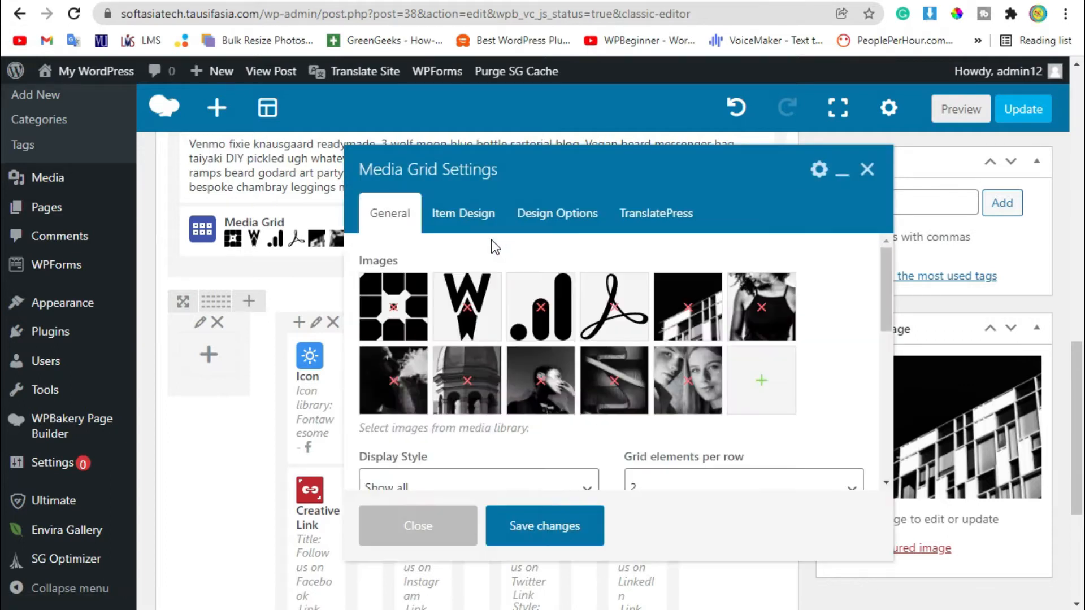
{"action": "left_click", "coordinate": [761, 380]}
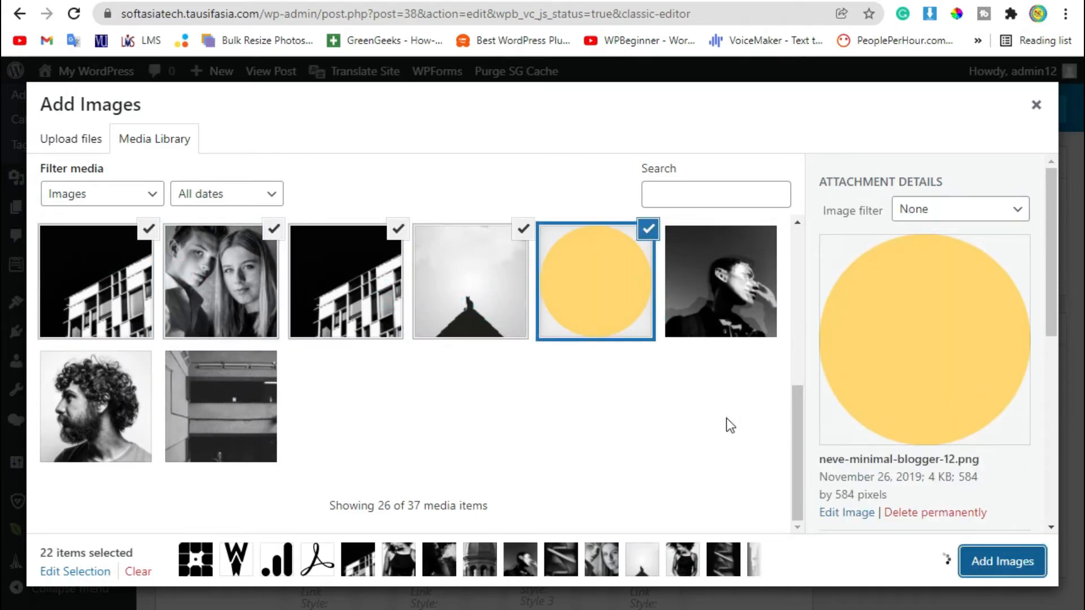